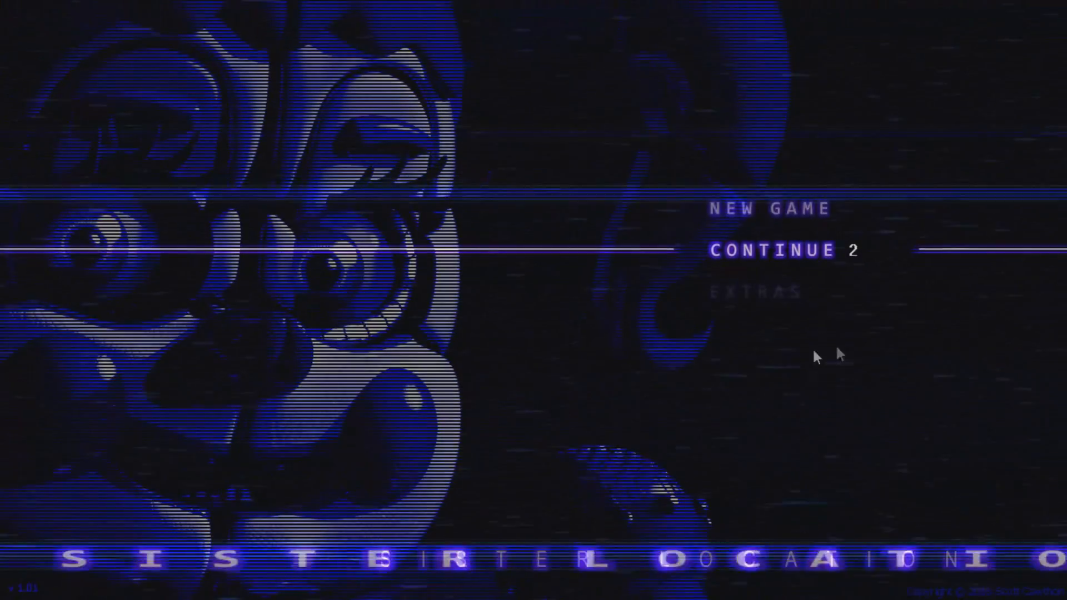
pyautogui.moveTo(500, 240)
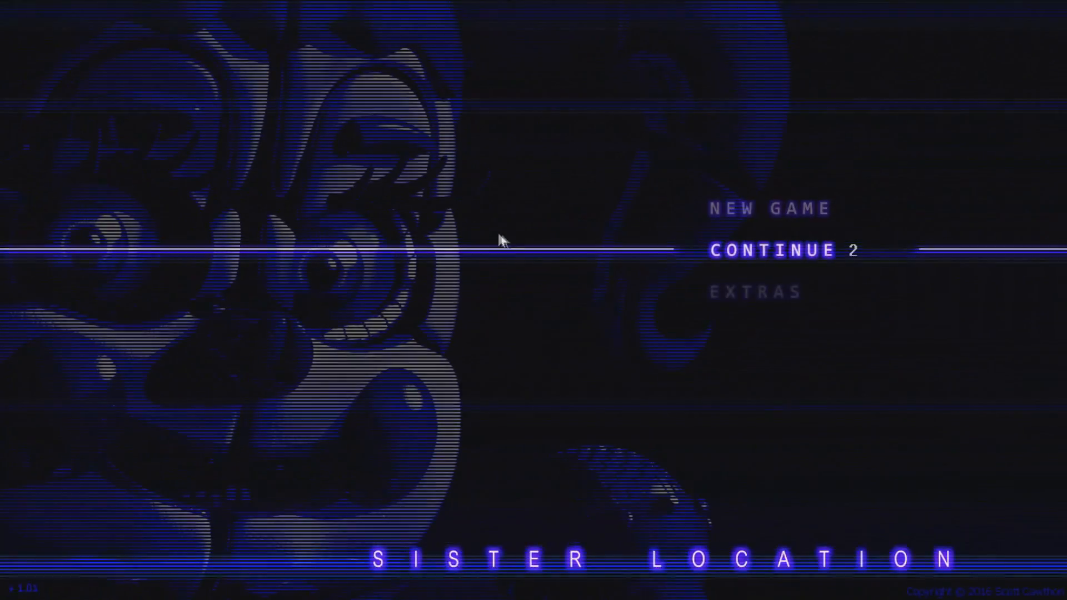
pyautogui.moveTo(767, 217)
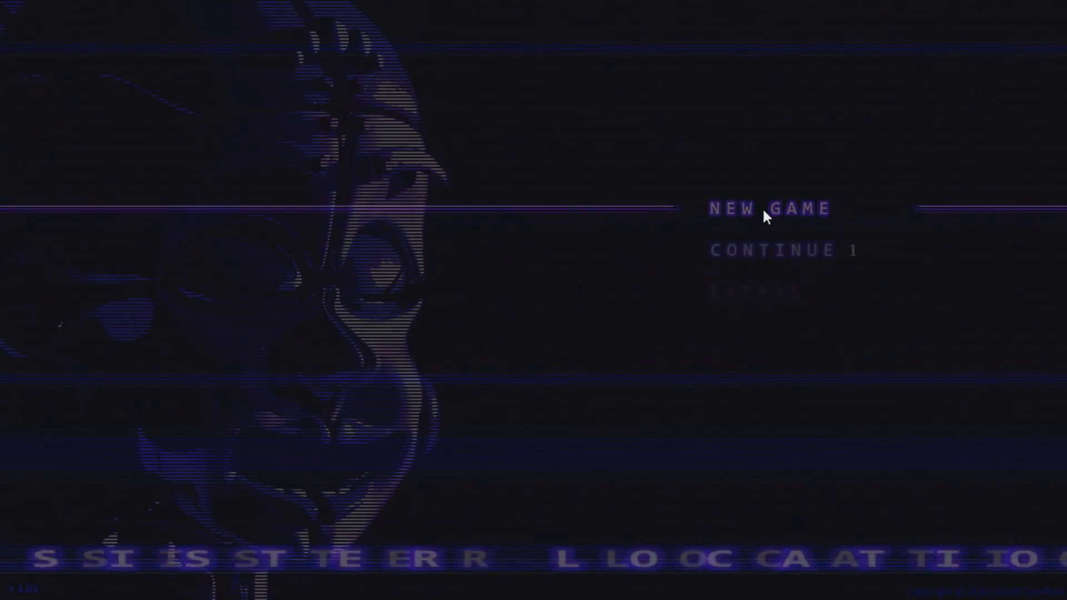
pyautogui.click(769, 207)
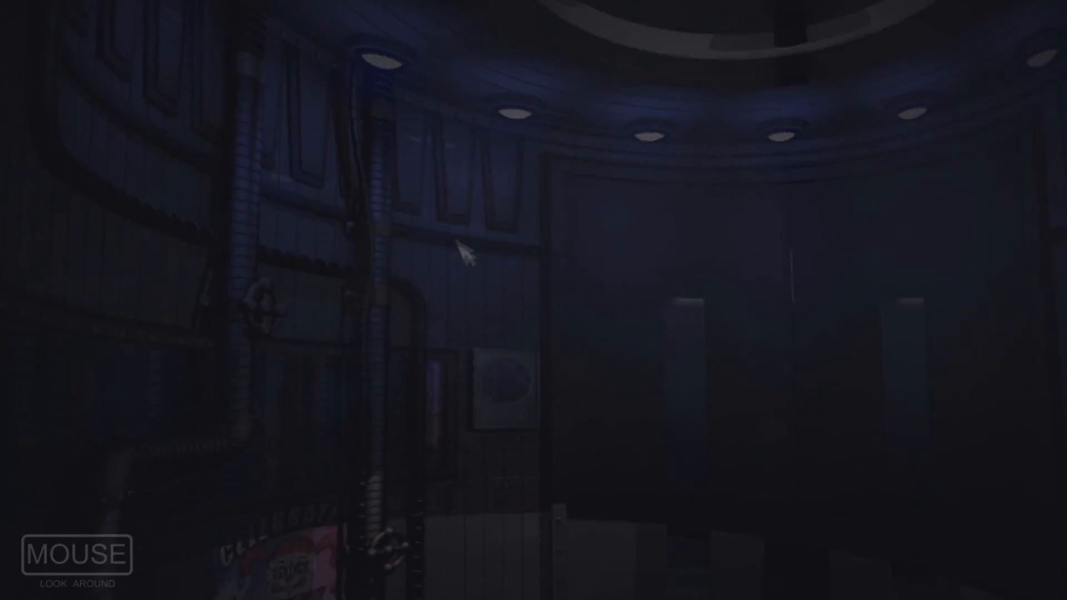
pyautogui.moveTo(768, 174)
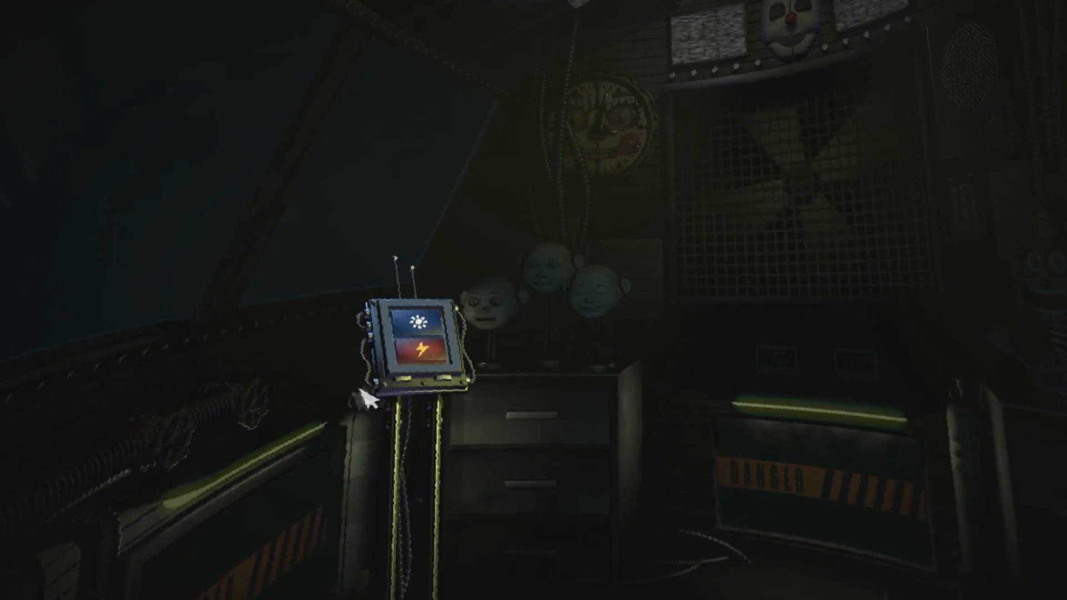
pyautogui.moveTo(294, 373)
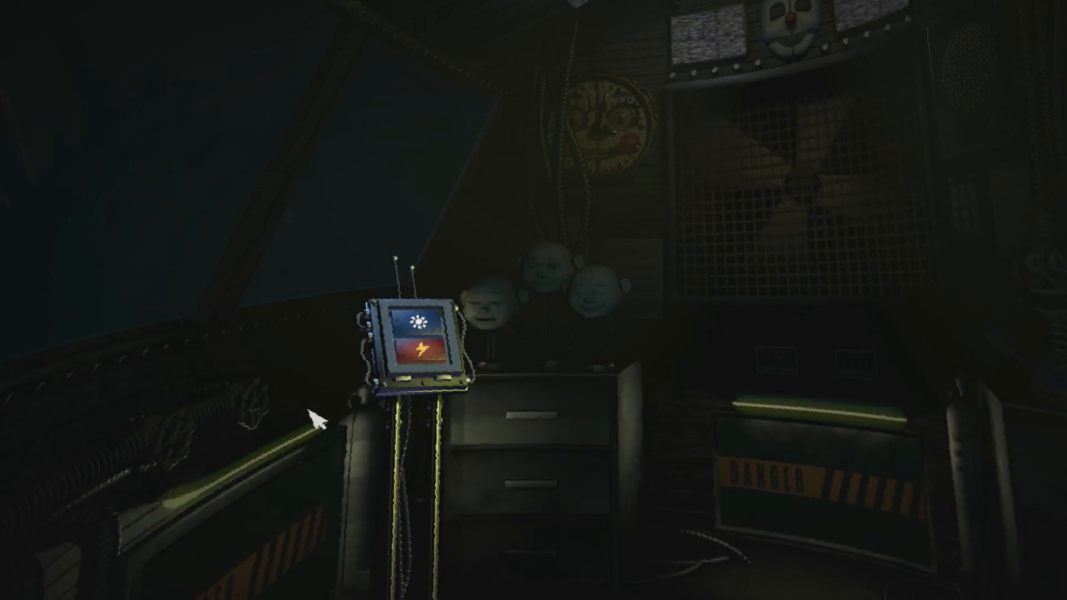
pyautogui.moveTo(438, 365)
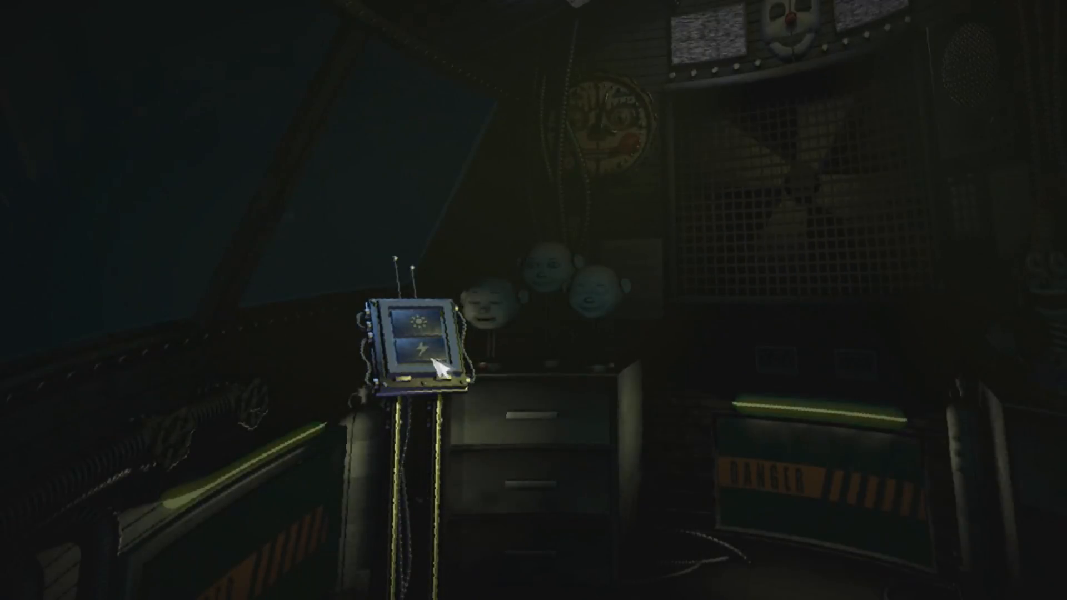
pyautogui.click(420, 350)
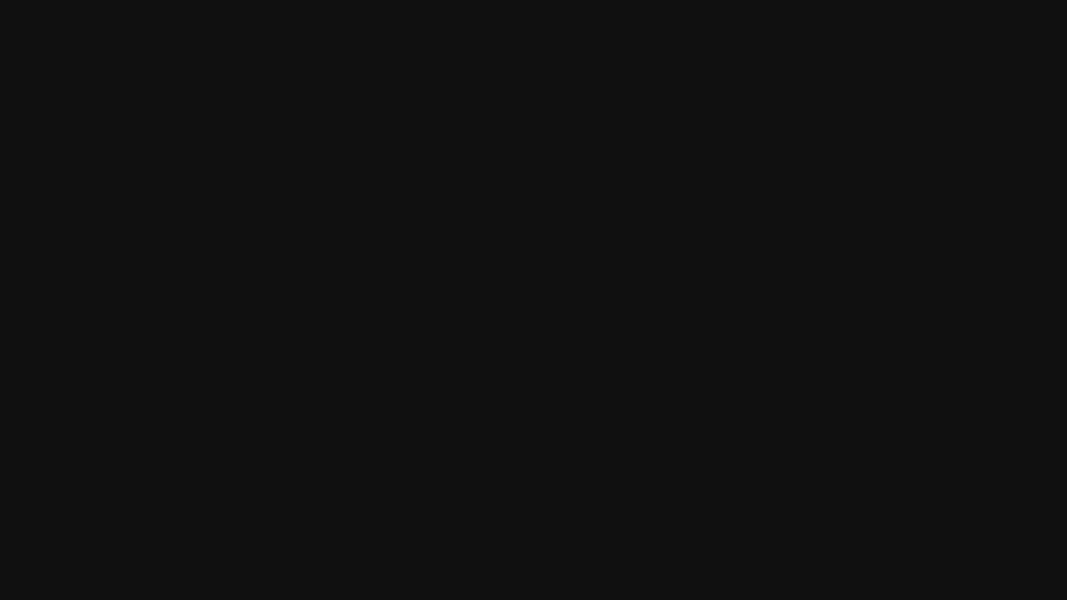
pyautogui.moveTo(536, 308)
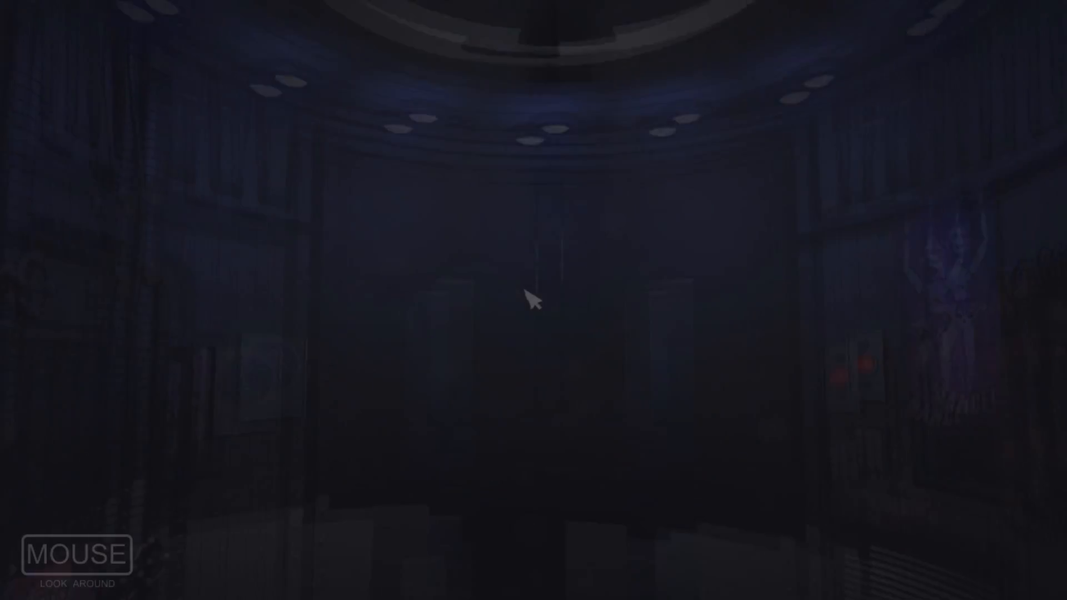
pyautogui.moveTo(535, 375)
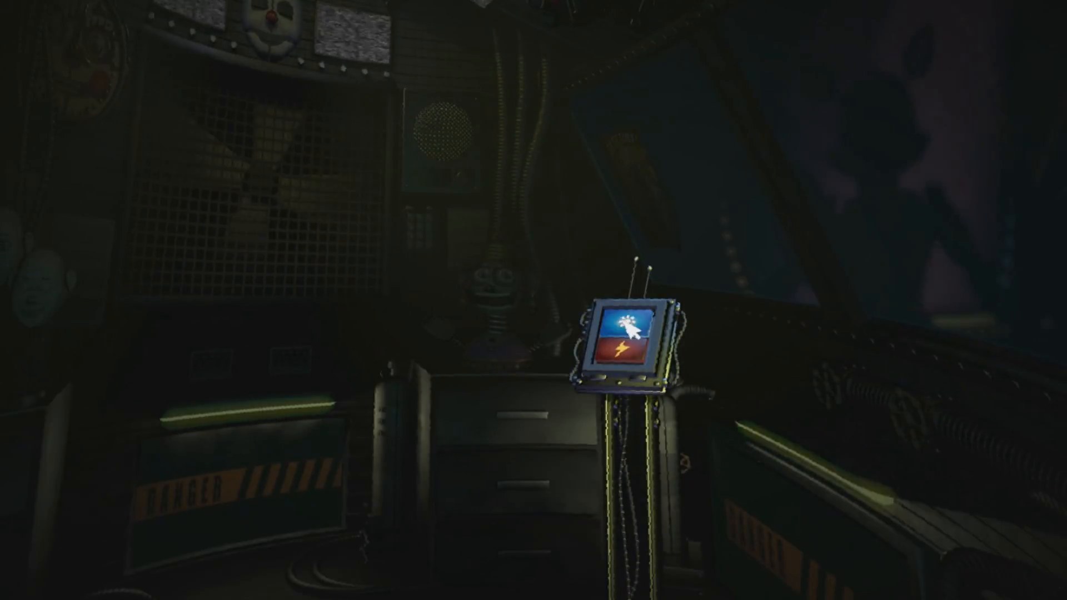
pyautogui.click(625, 326)
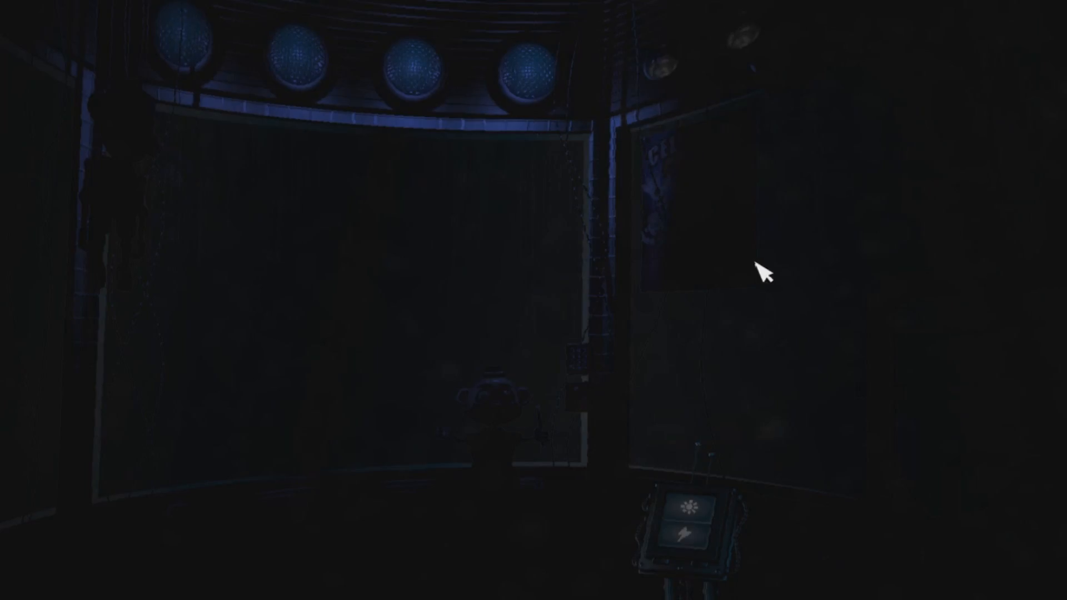
pyautogui.moveTo(743, 266)
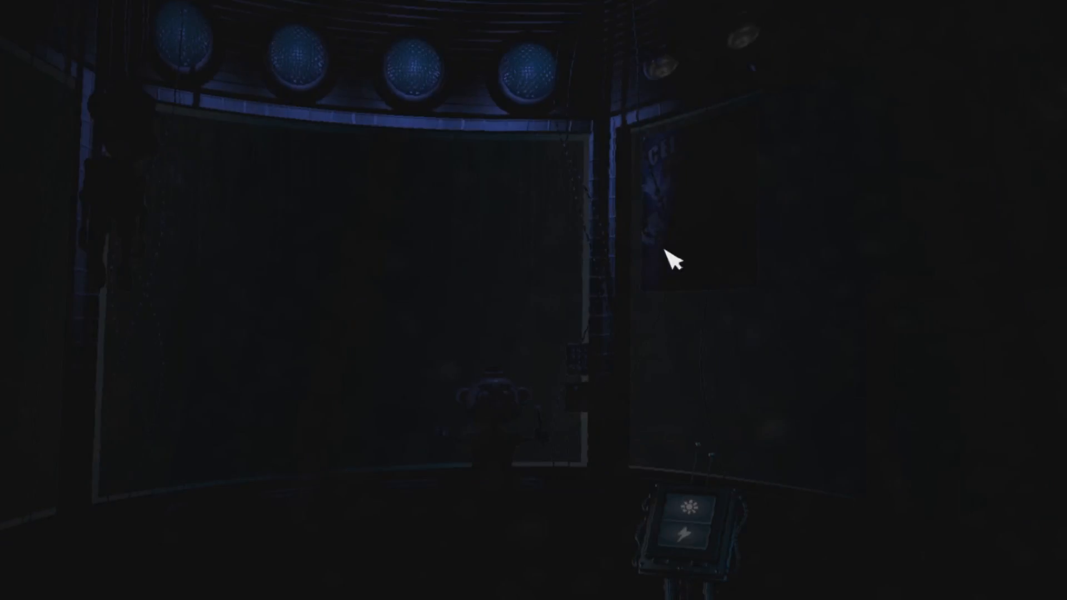
pyautogui.moveTo(669, 265)
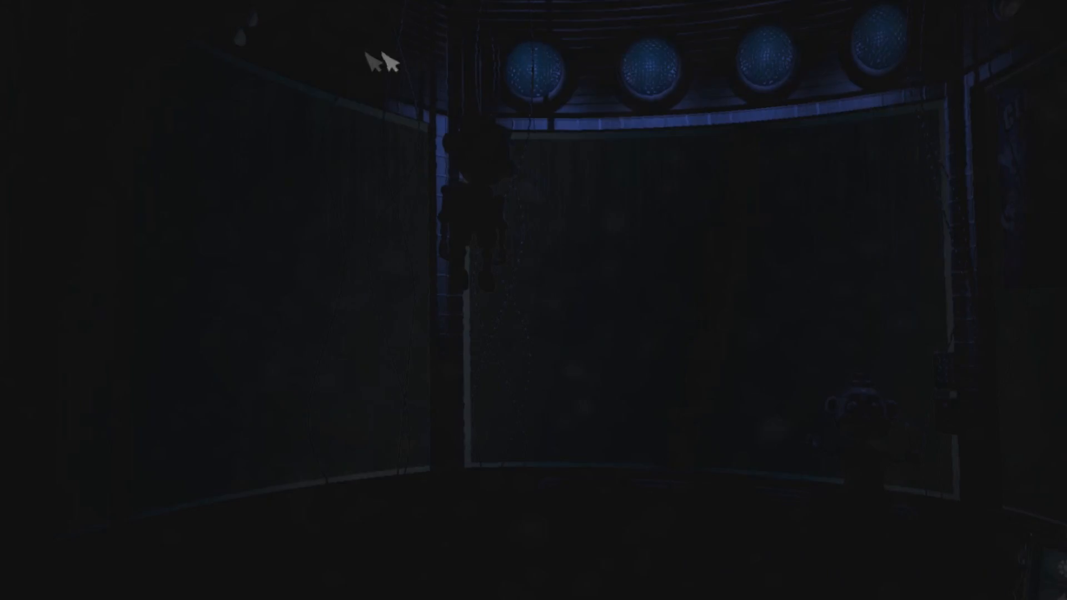
pyautogui.moveTo(347, 61)
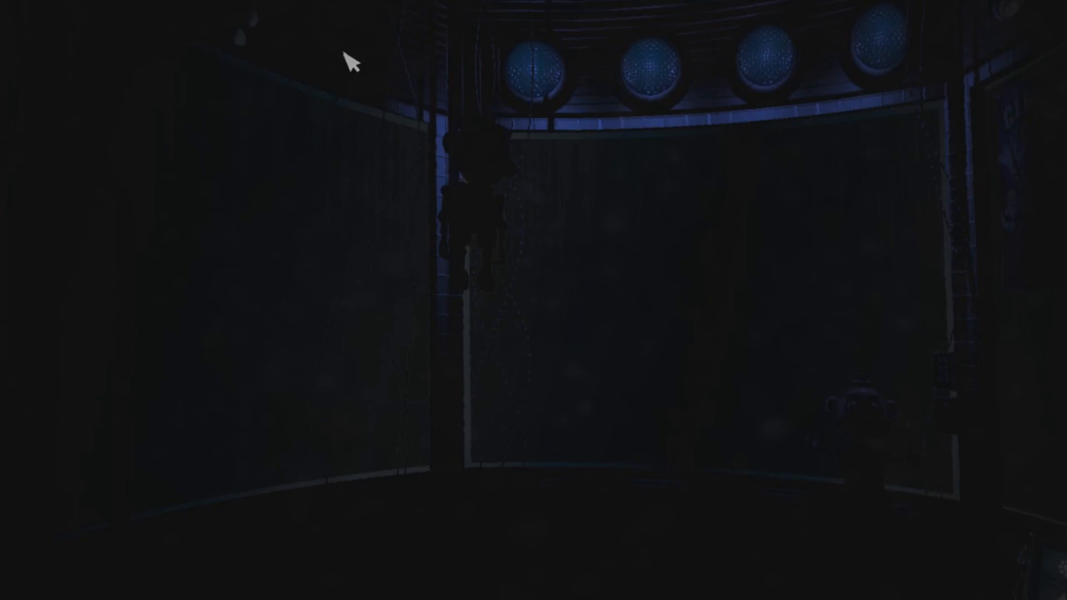
pyautogui.moveTo(346, 75)
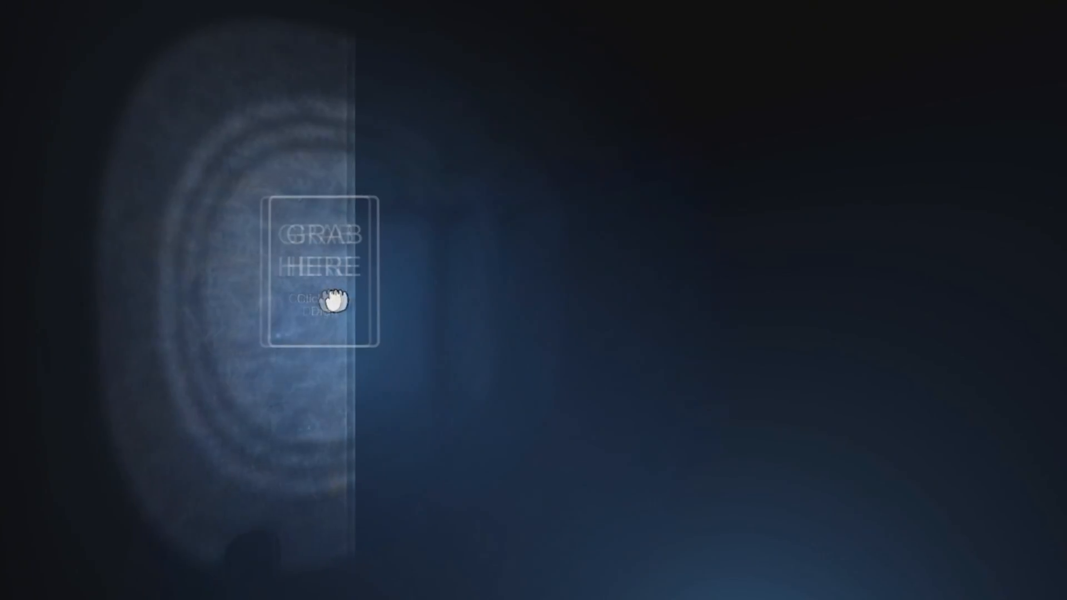
pyautogui.moveTo(330, 301); pyautogui.dragTo(534, 298)
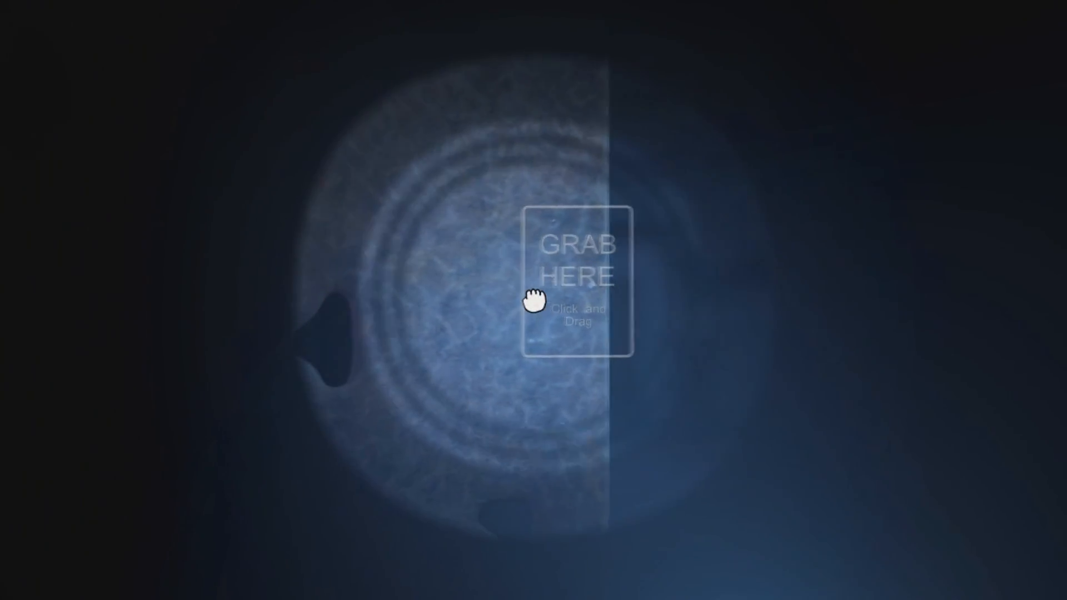
pyautogui.moveTo(534, 299); pyautogui.dragTo(789, 298)
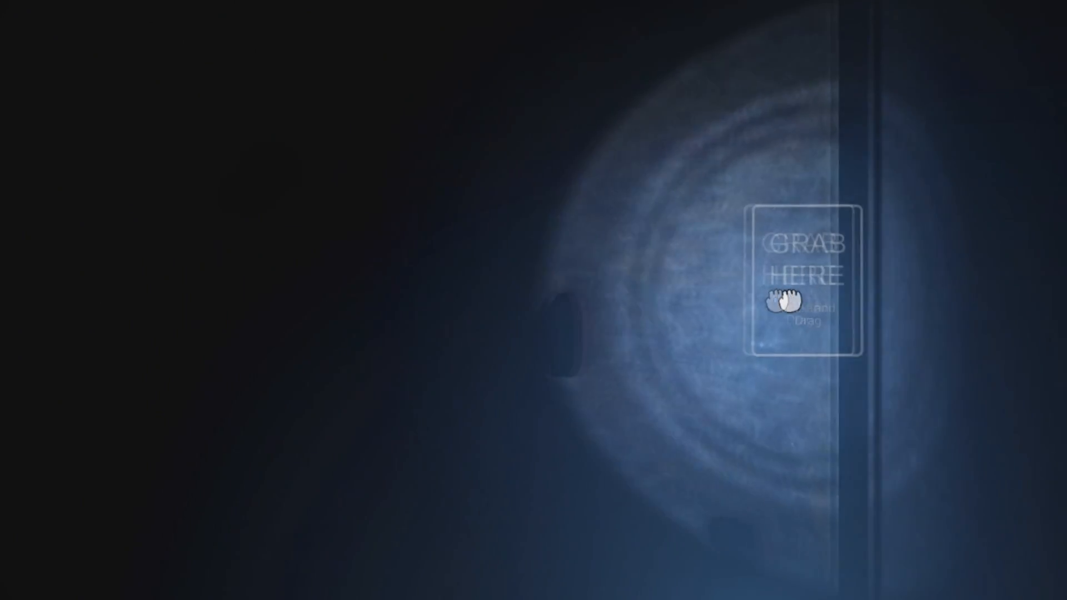